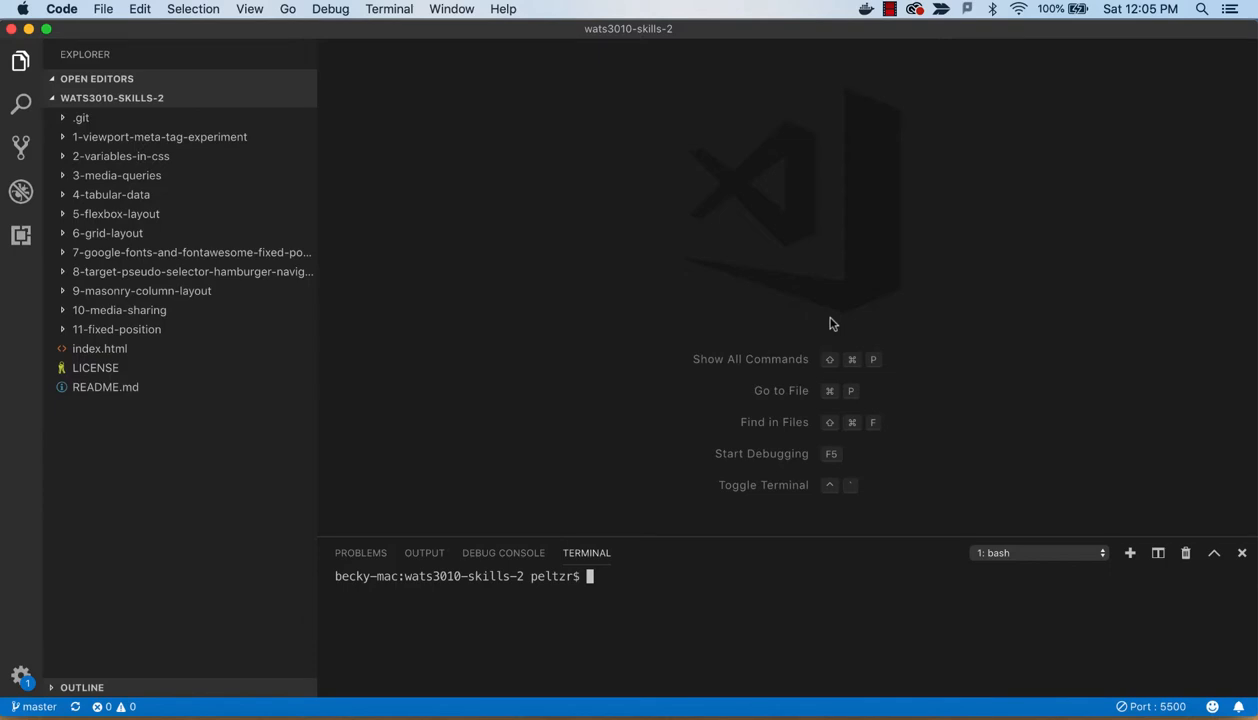
pyautogui.moveTo(124, 355)
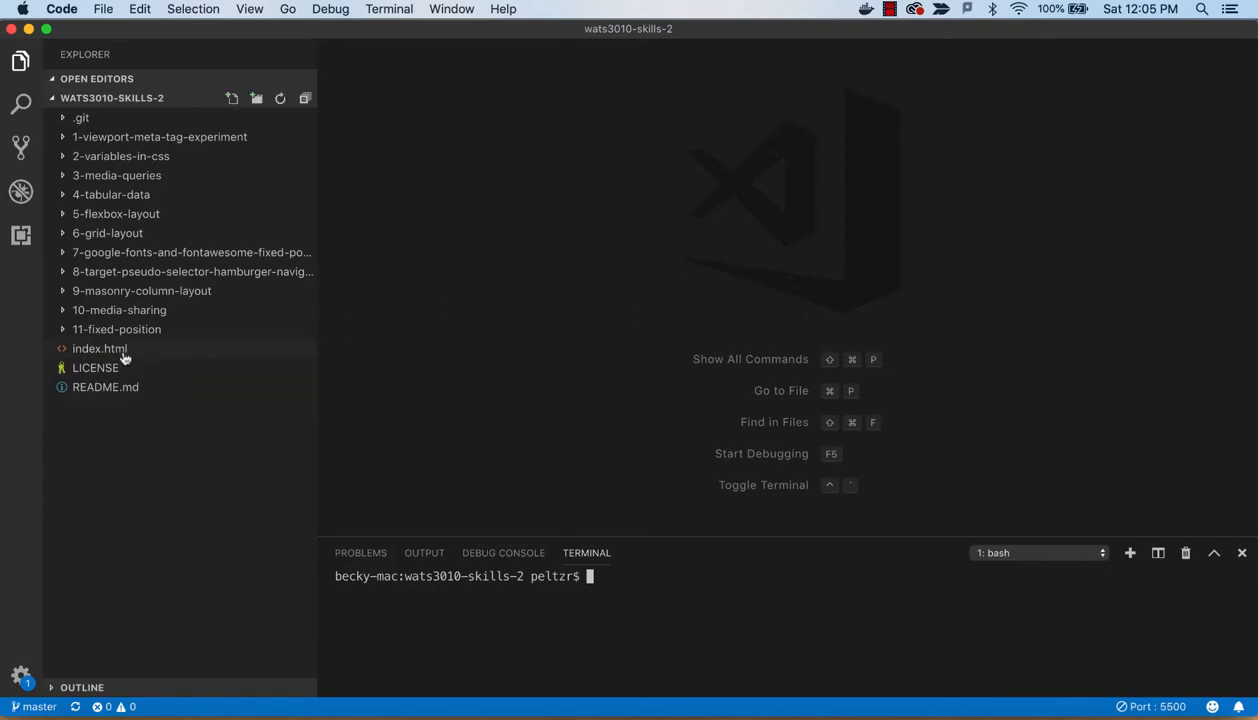
# - Open index.html in VS Code and scroll through its list of skill folder links
pyautogui.doubleClick(99, 348)
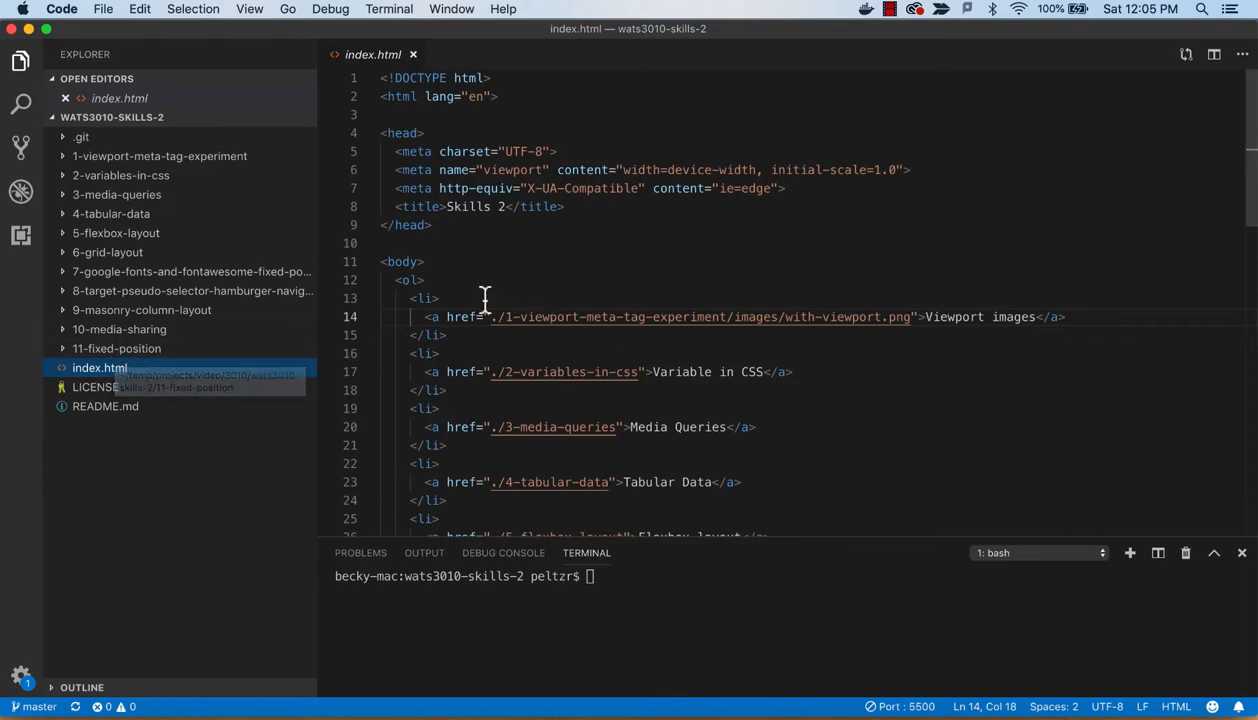
pyautogui.scroll(-3)
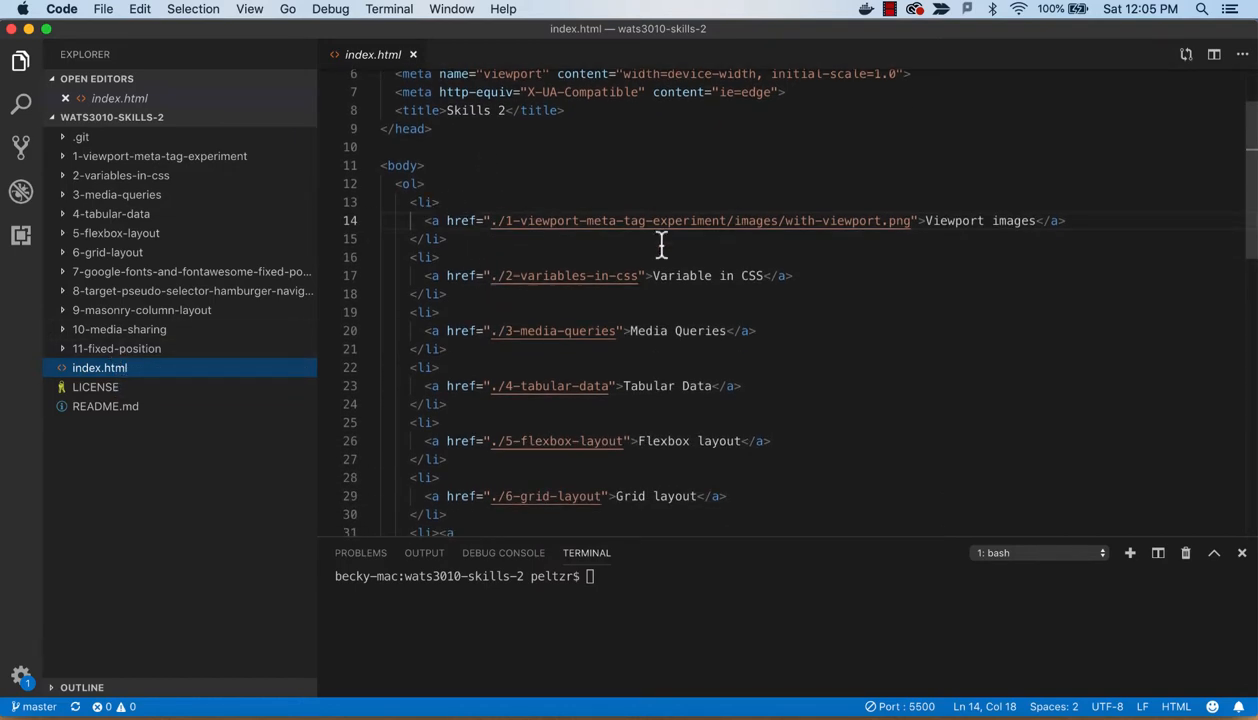
pyautogui.moveTo(498, 220)
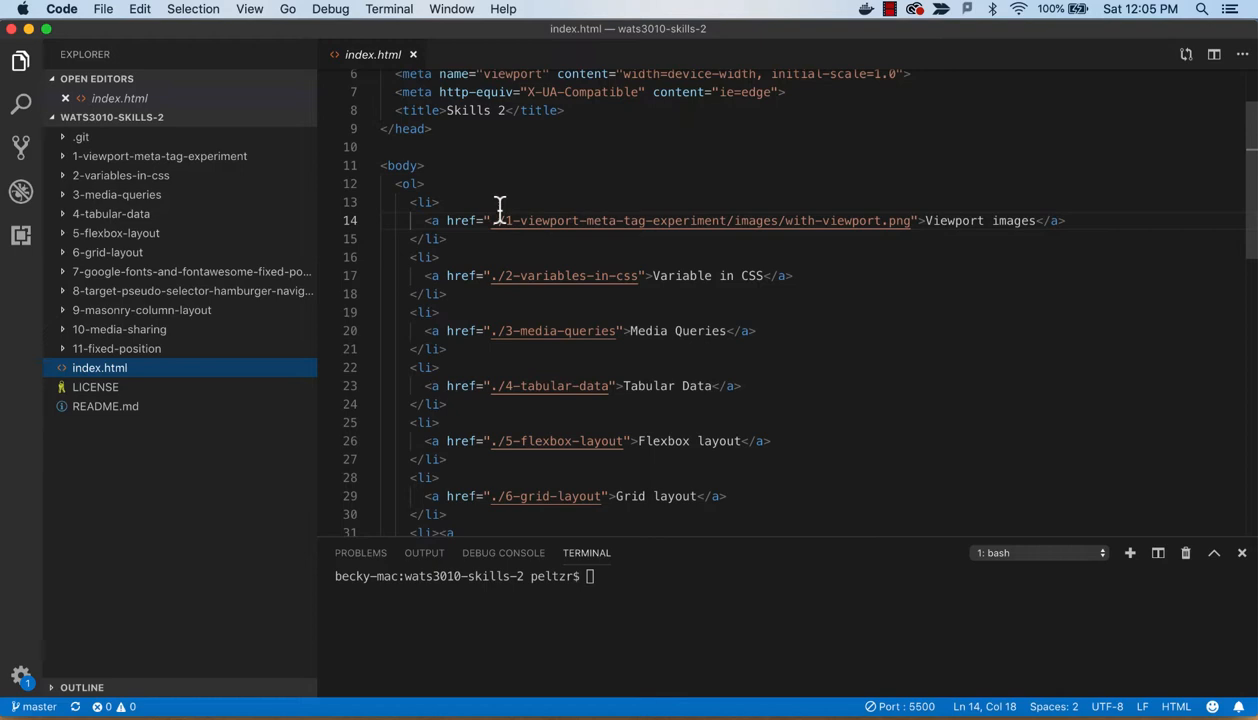
pyautogui.moveTo(507, 222)
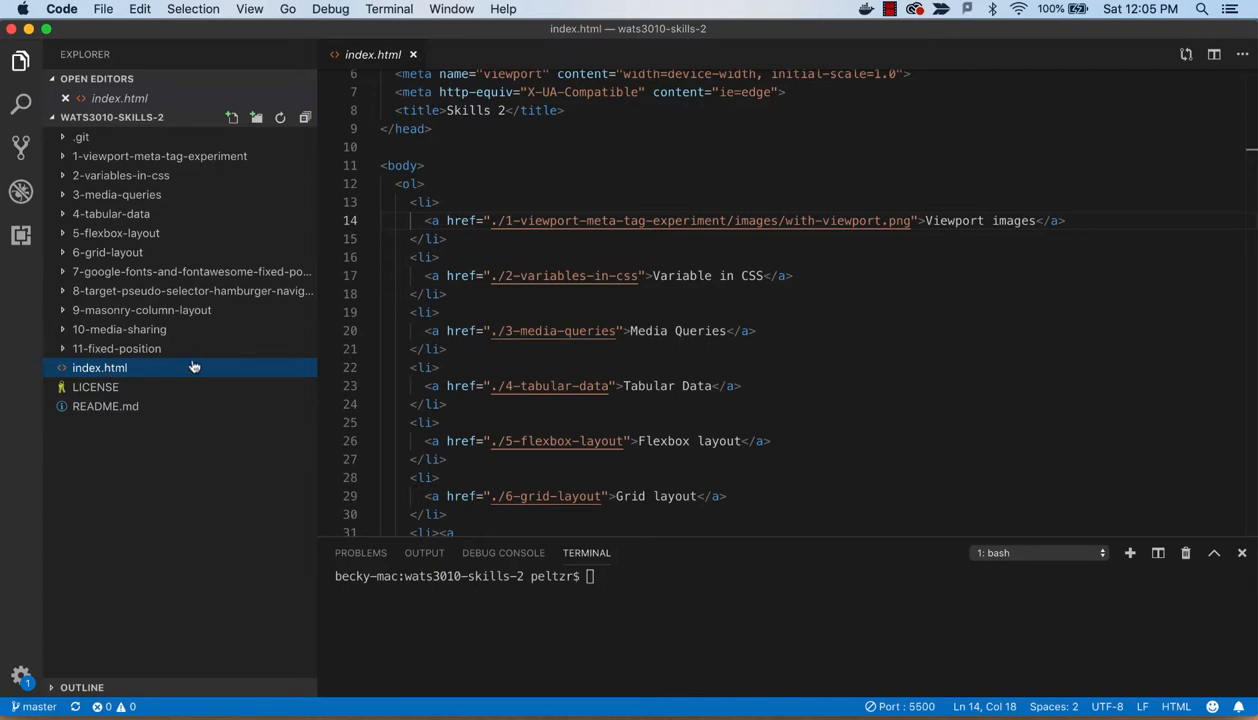
pyautogui.moveTo(605, 232)
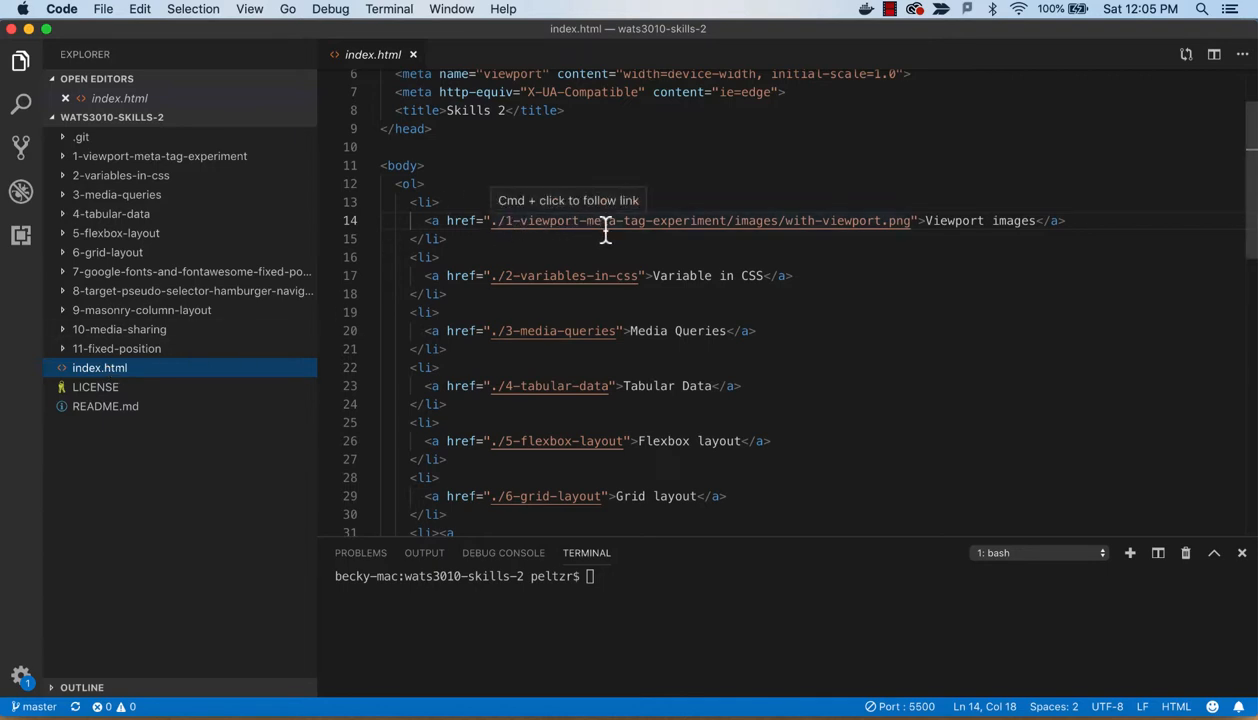
pyautogui.moveTo(446, 222)
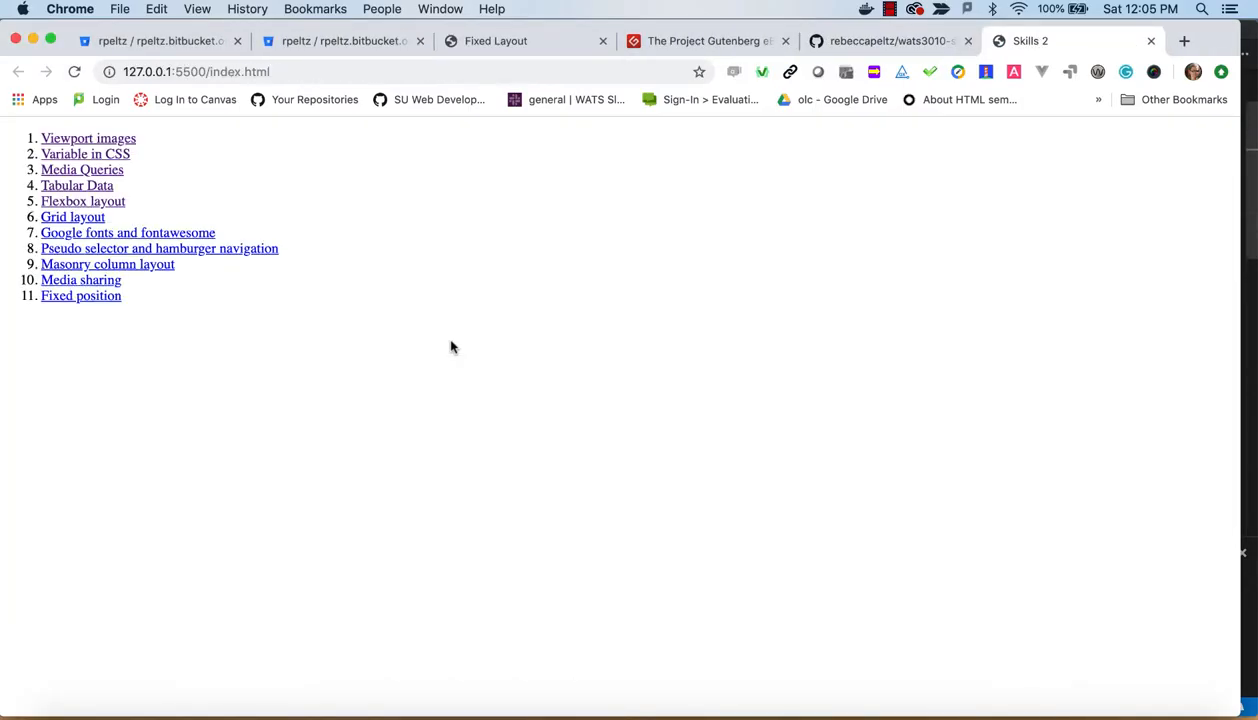
# - Switch from the localhost preview to the rebeccapeltz/wats3010-skills-2 GitHub repository tab
pyautogui.click(88, 138)
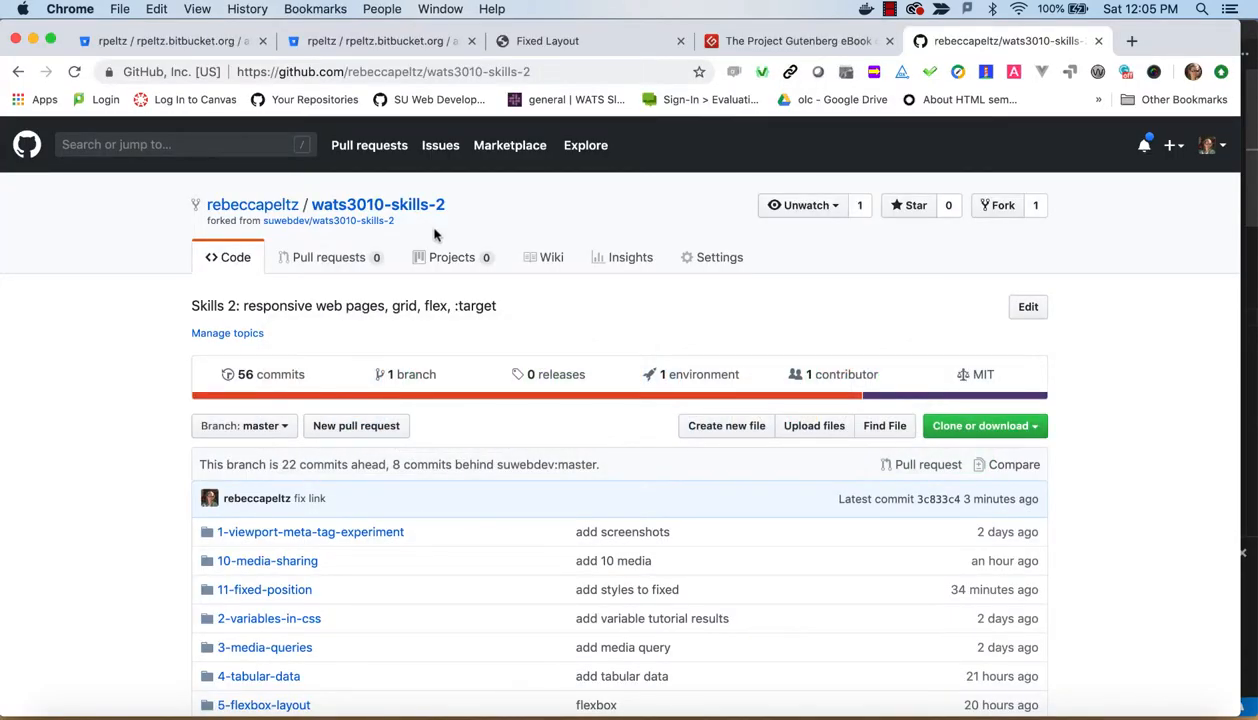
pyautogui.moveTo(720, 257)
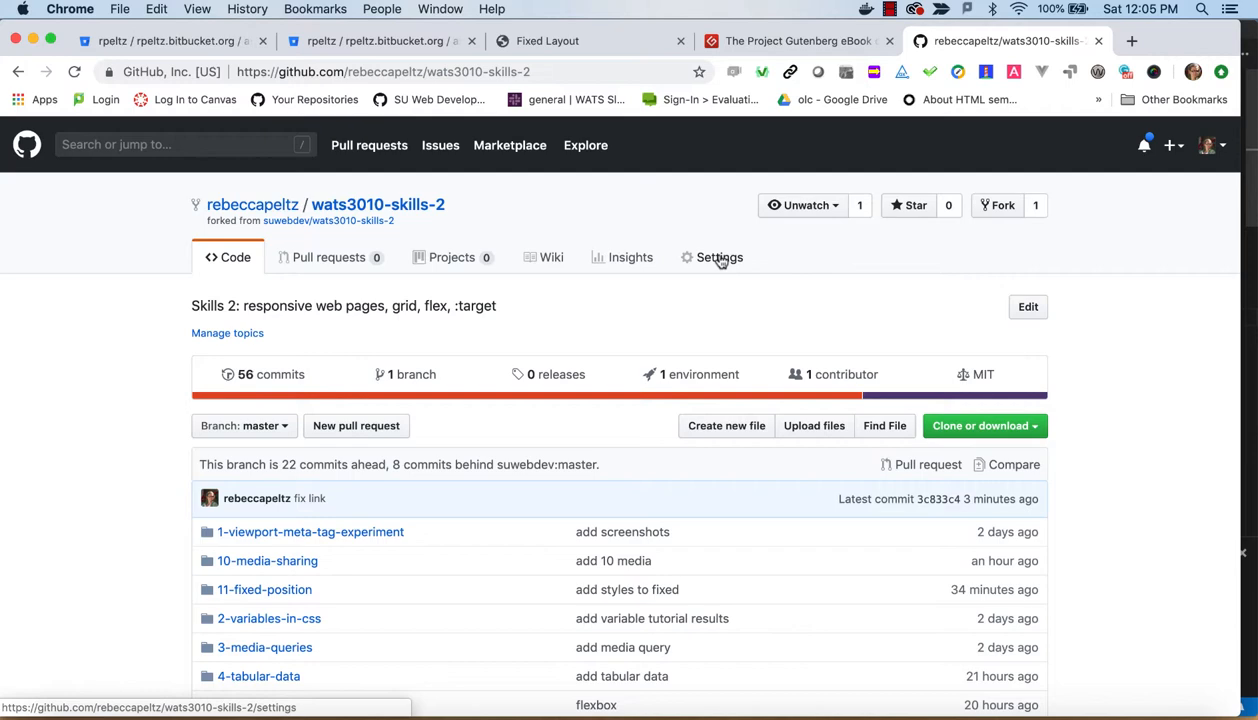
# - In the repository settings, set the GitHub Pages source to the master branch
pyautogui.click(719, 257)
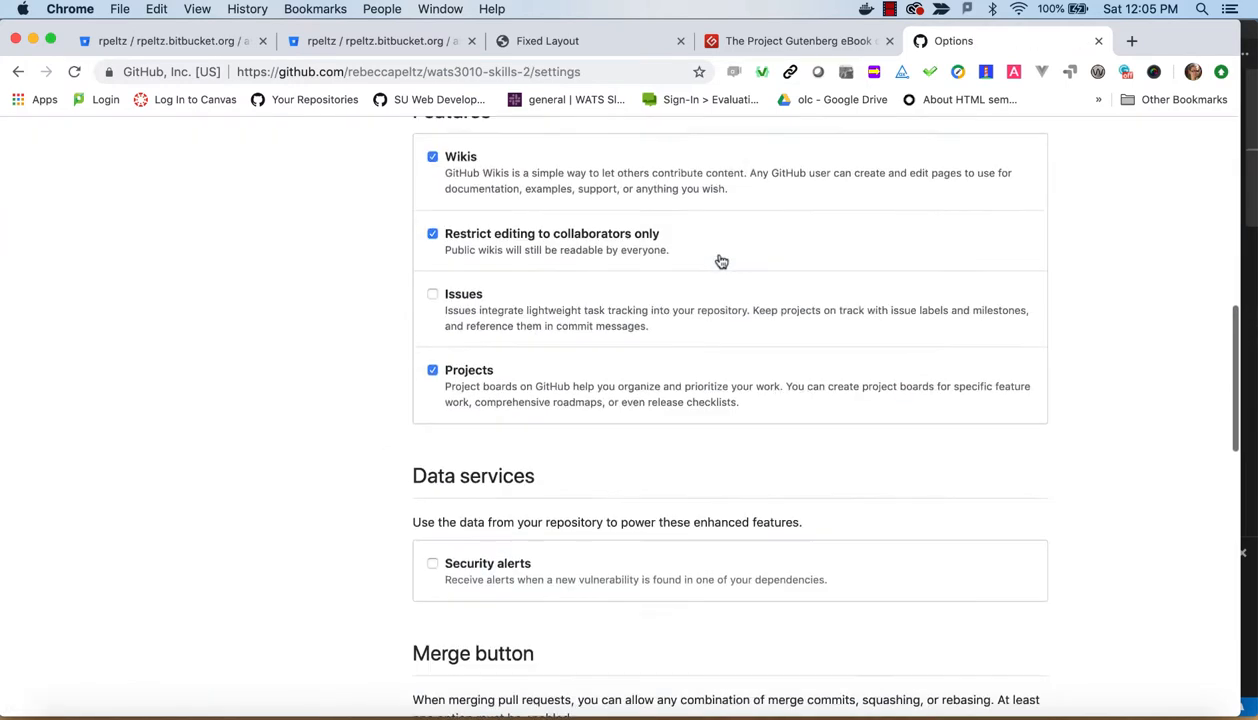
pyautogui.click(460, 419)
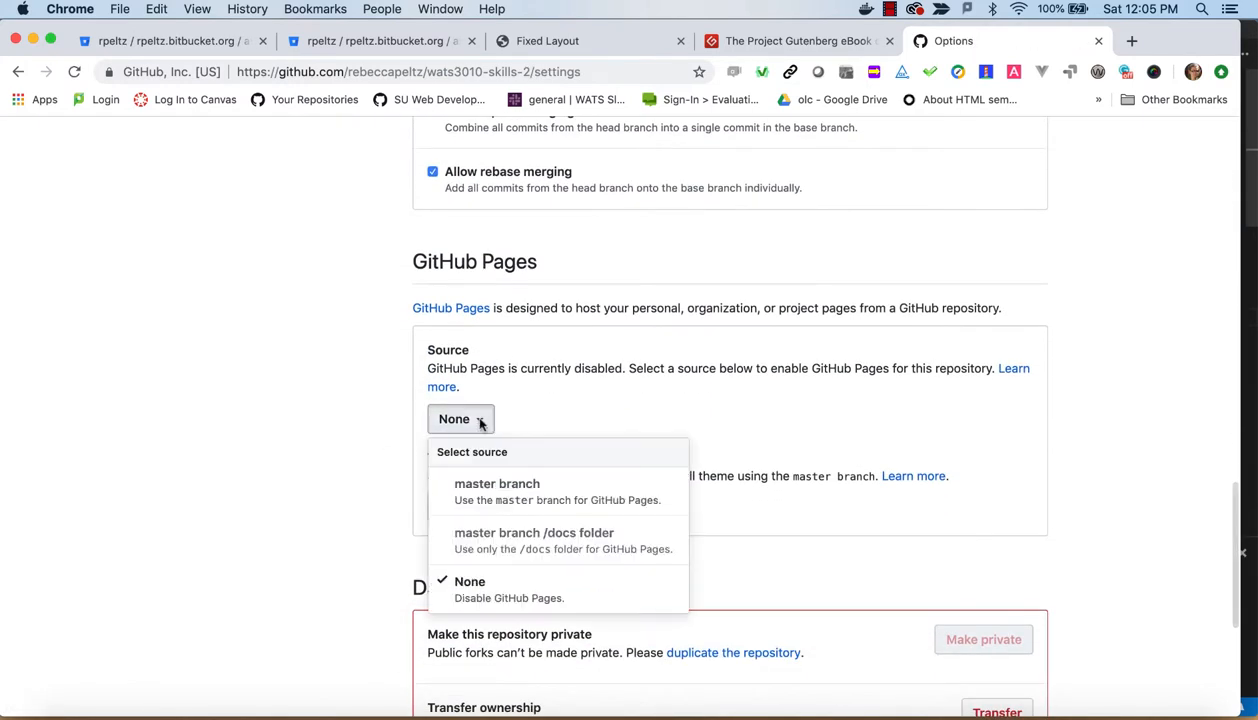
pyautogui.click(496, 484)
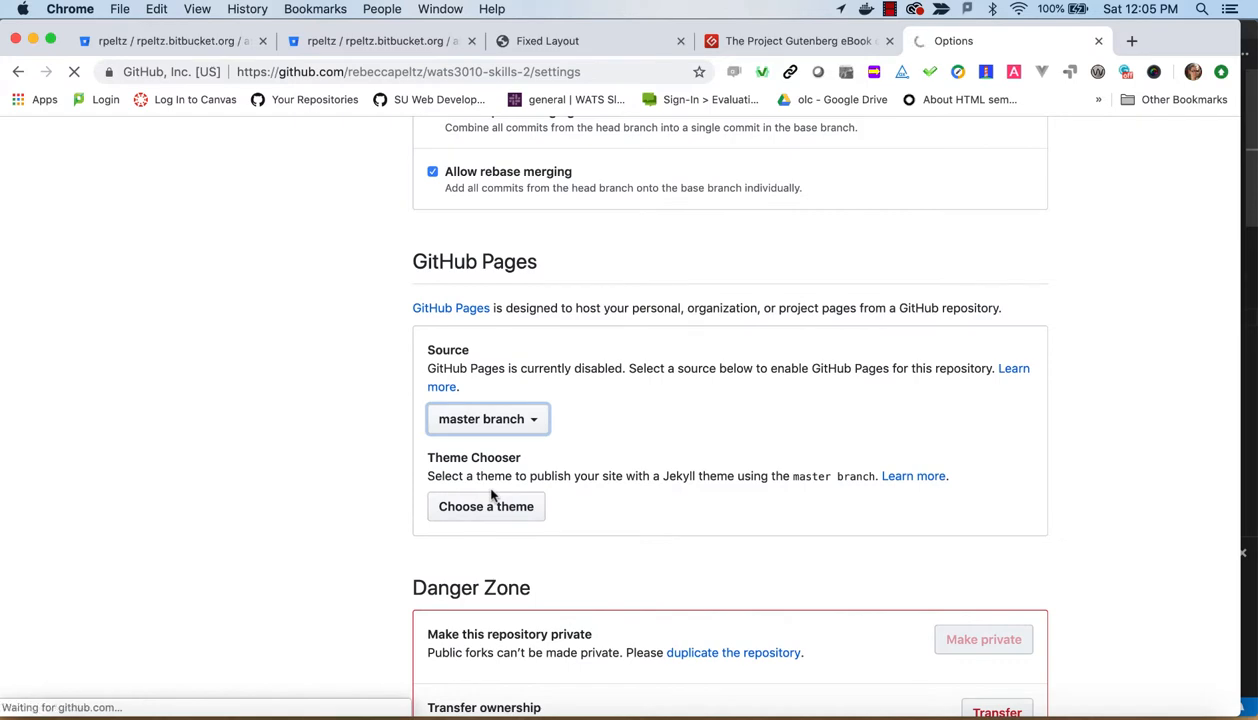
pyautogui.scroll(-3)
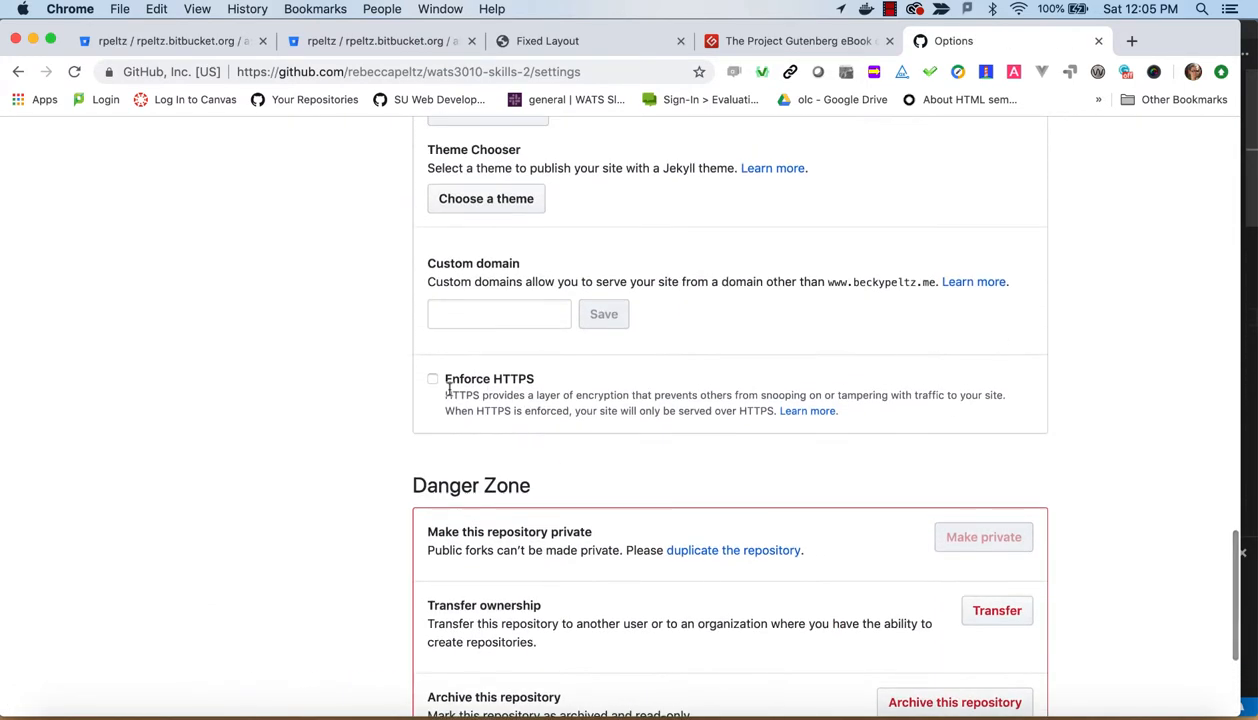
# - Turn on Enforce HTTPS for the GitHub Pages site
pyautogui.click(432, 378)
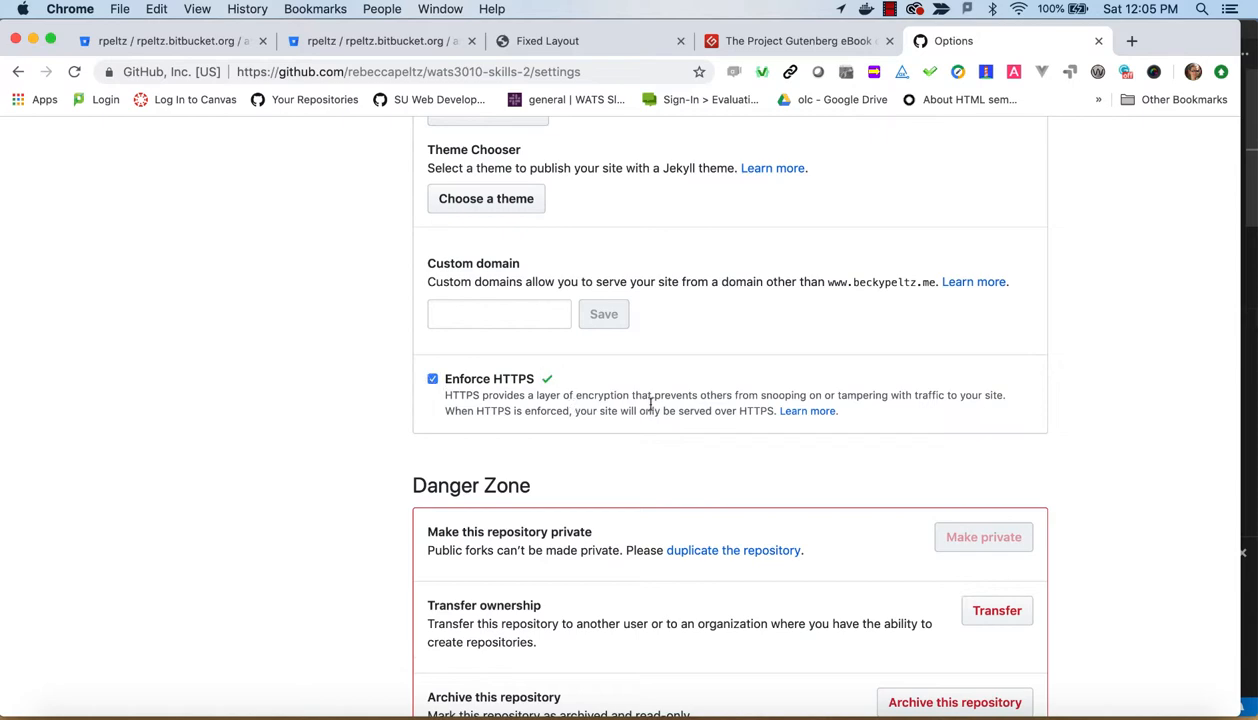
pyautogui.scroll(3)
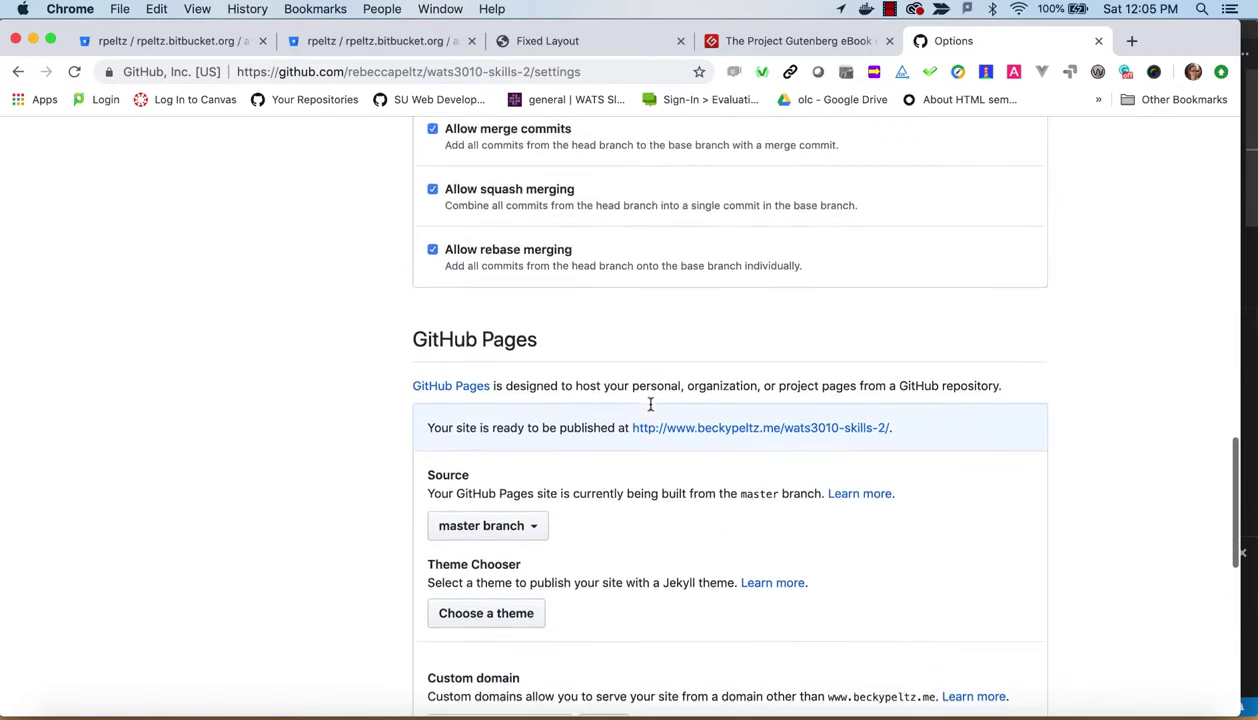
pyautogui.scroll(3)
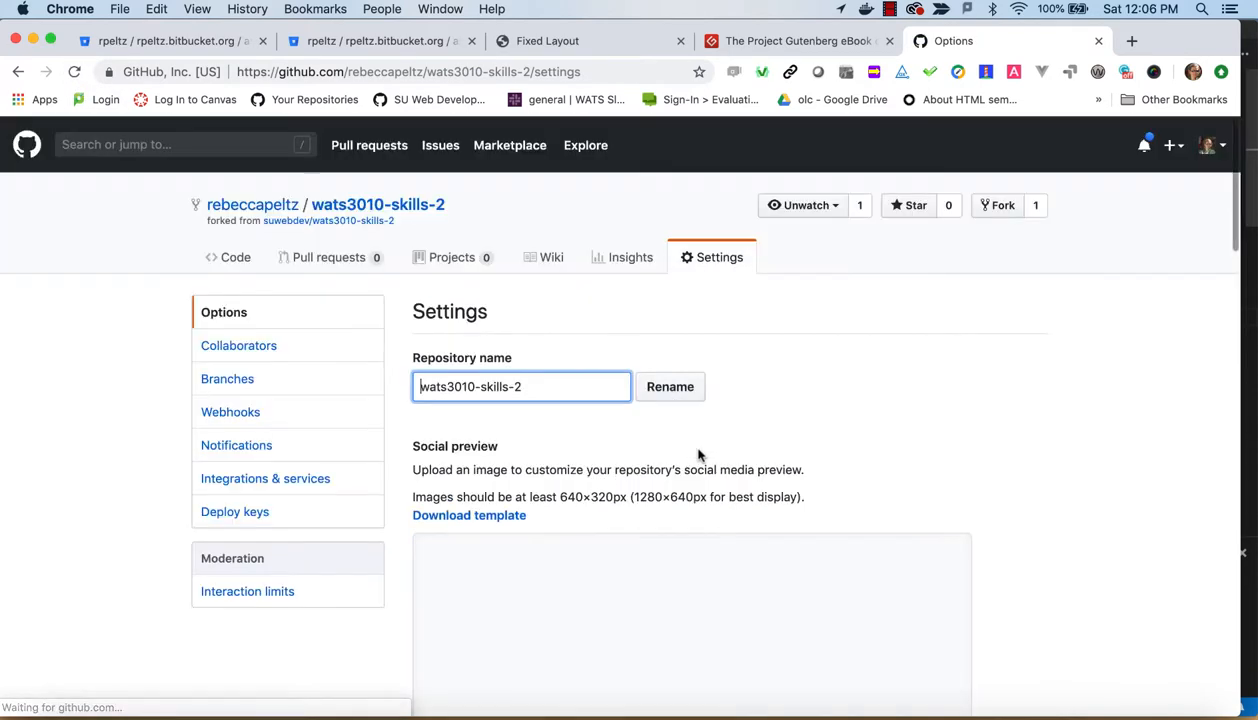
pyautogui.scroll(-3)
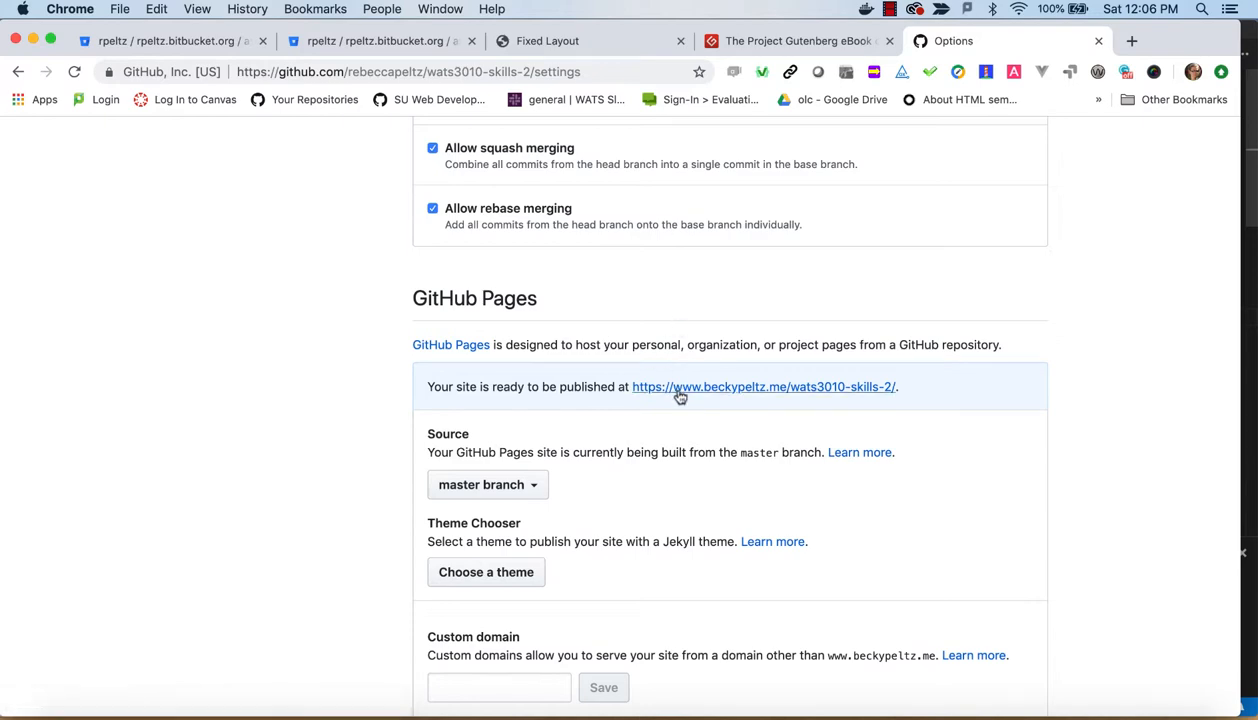
# - Reload settings and confirm the site is published at the beckypeltz.me URL
pyautogui.click(74, 71)
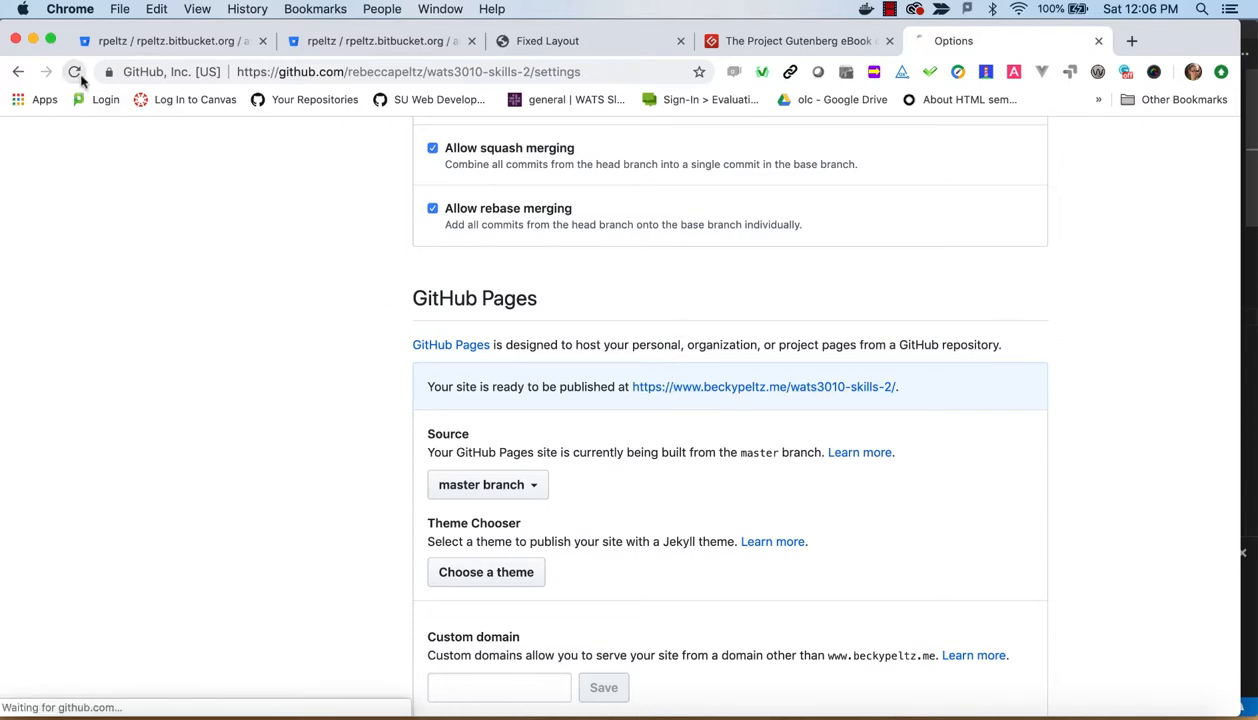
pyautogui.scroll(3)
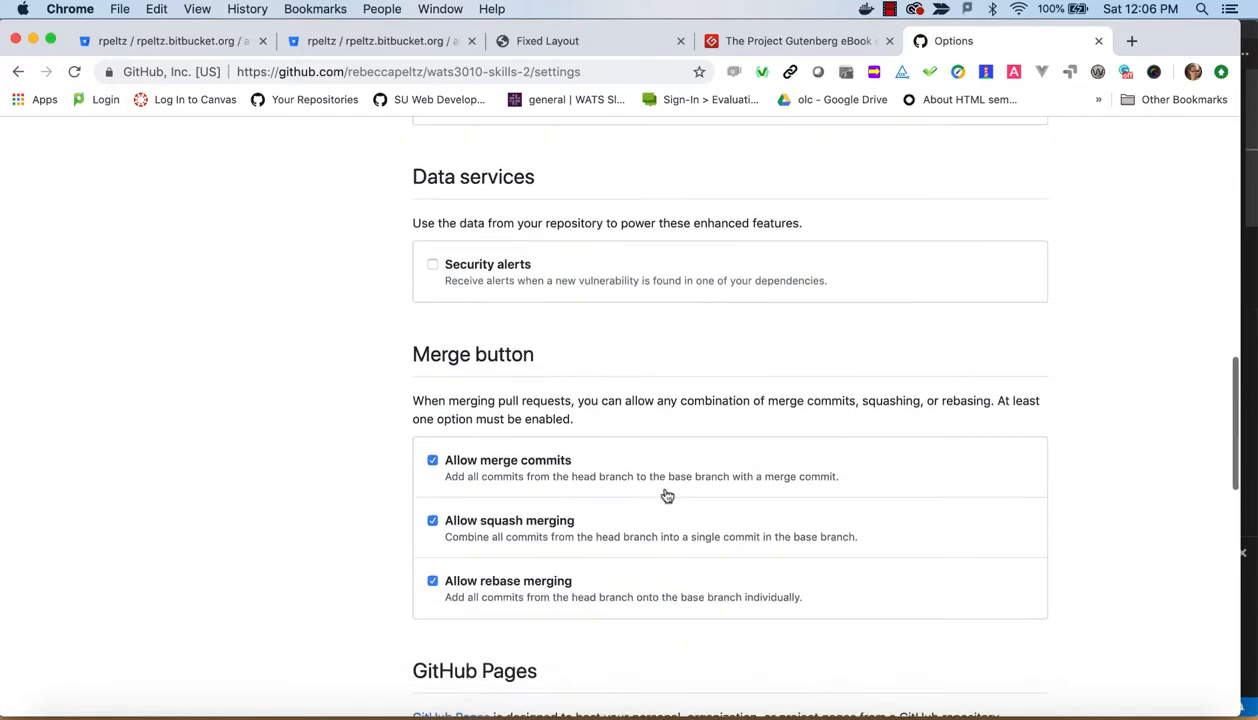
pyautogui.rightClick(710, 361)
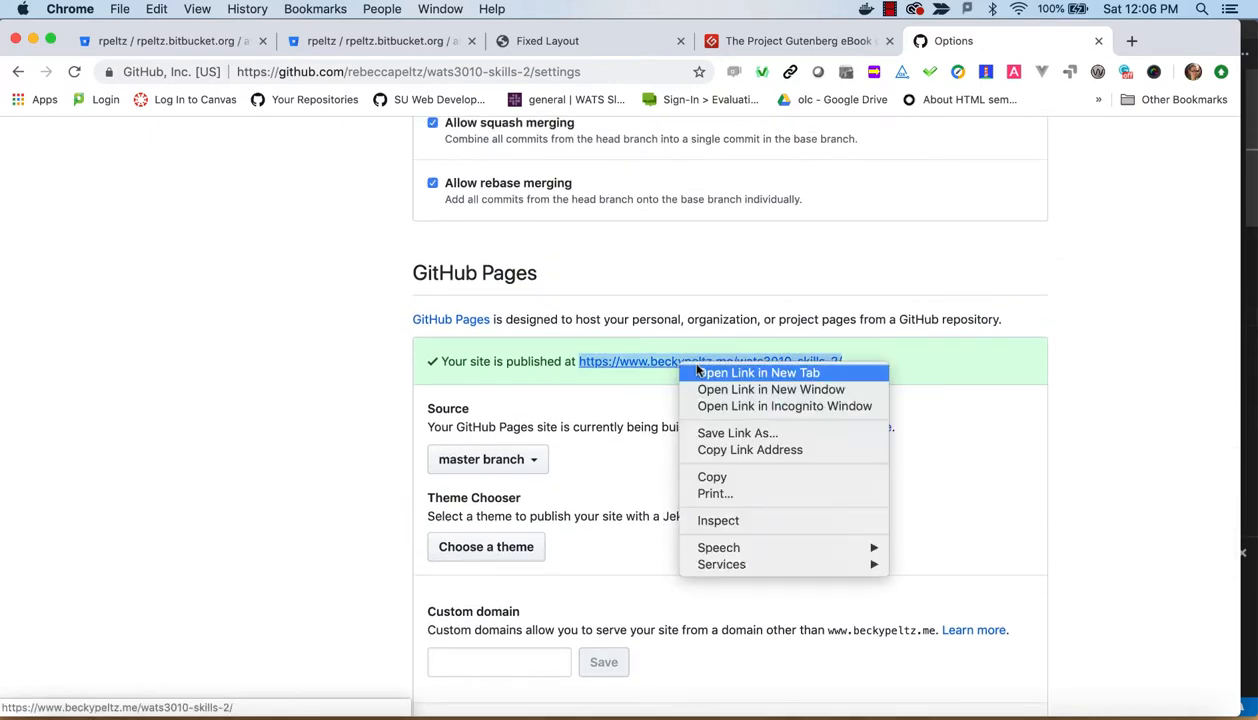
# - Open the beckypeltz.me site in a new tab, visit Variable in CSS, then return
pyautogui.click(756, 372)
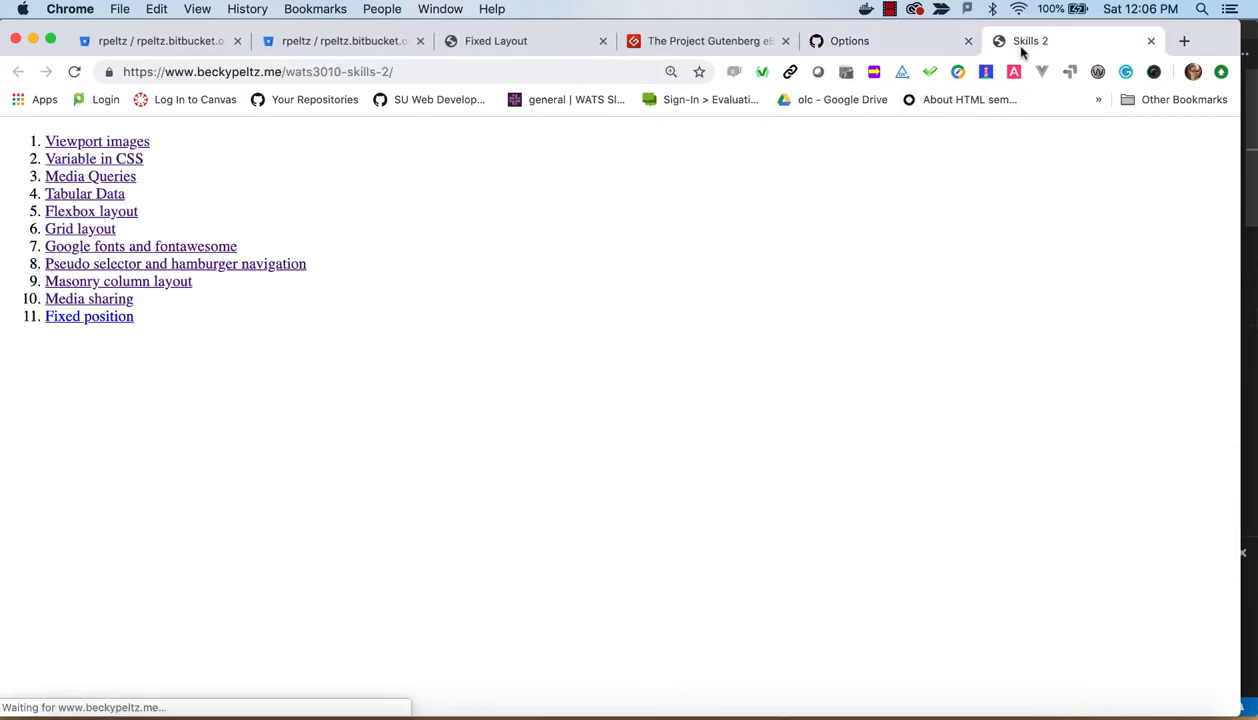
pyautogui.click(97, 141)
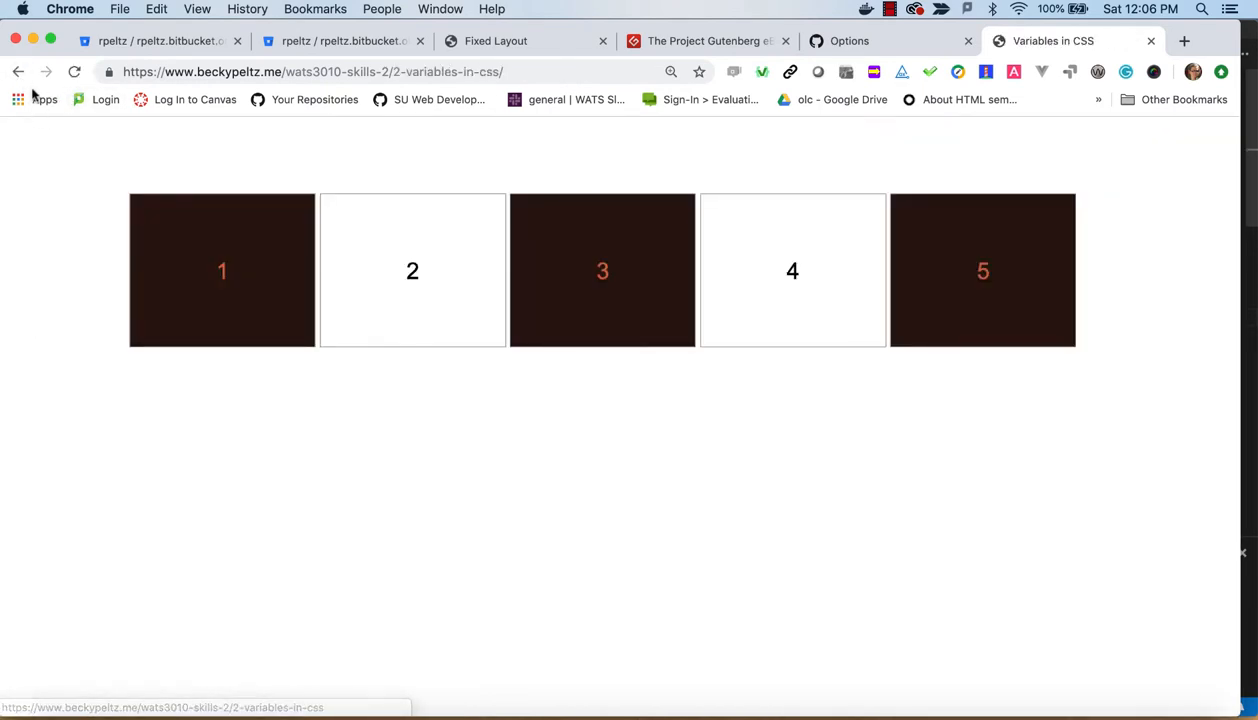
pyautogui.click(15, 71)
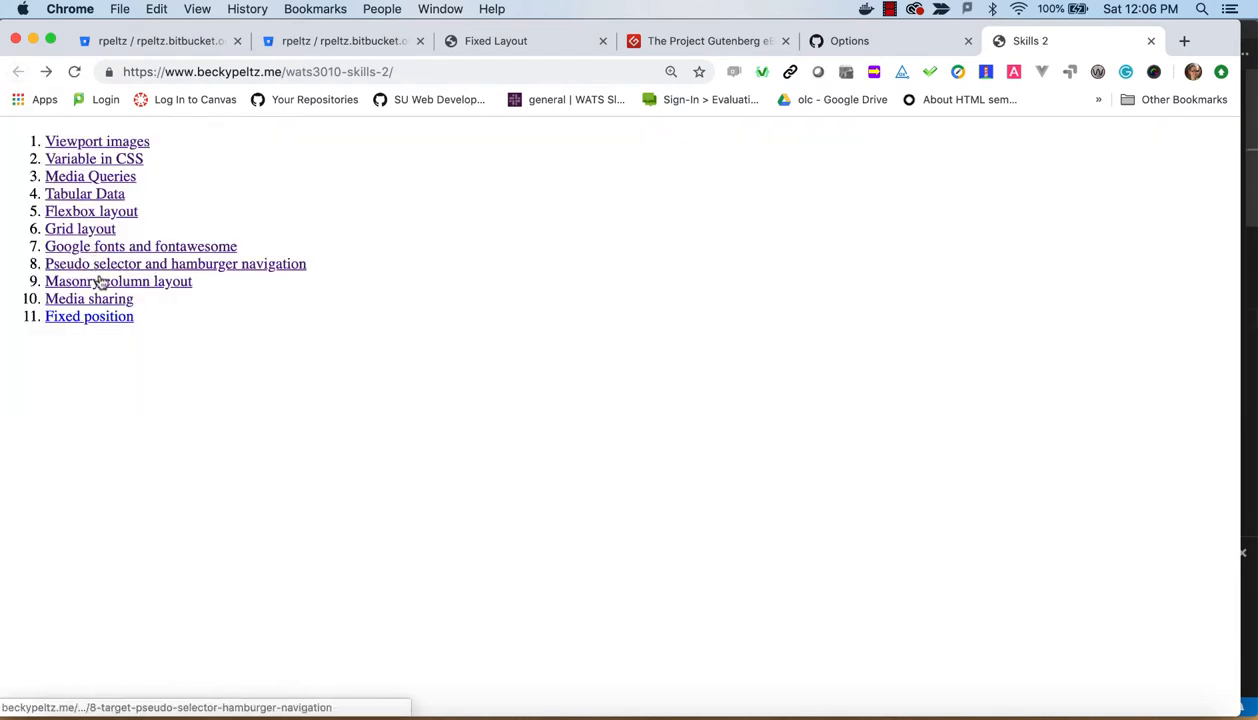
pyautogui.moveTo(95, 298)
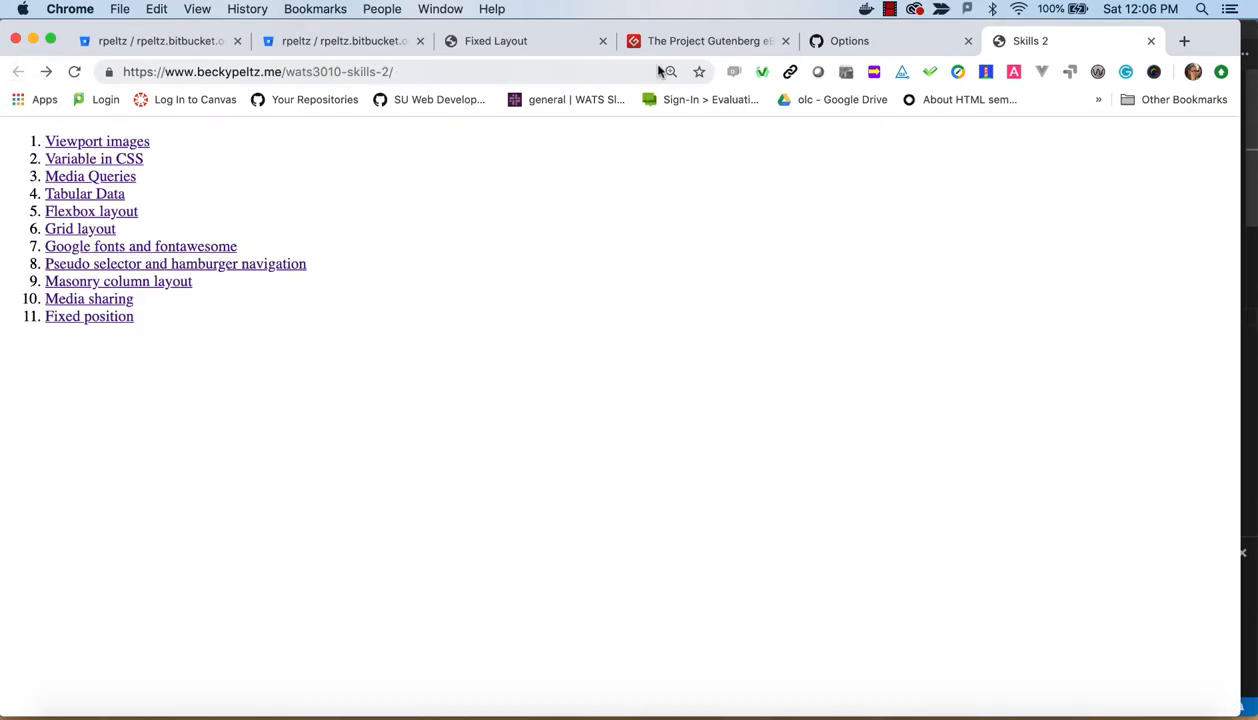
pyautogui.moveTo(622, 80)
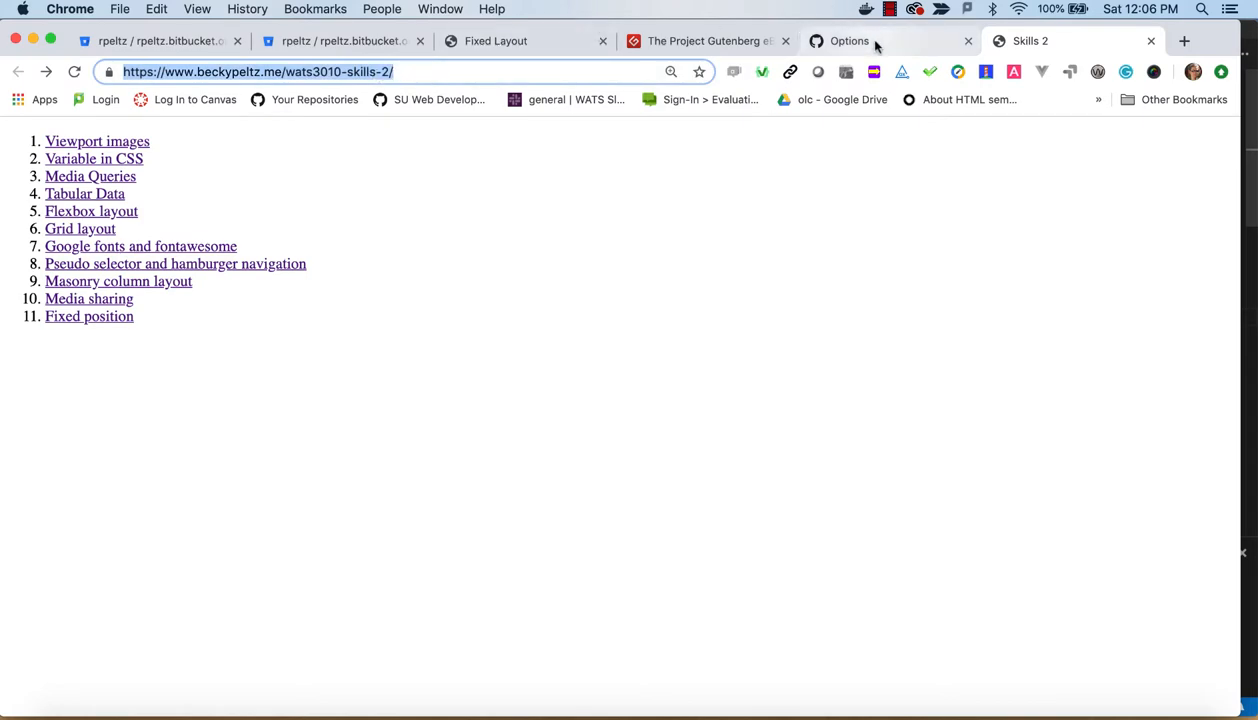
pyautogui.click(849, 41)
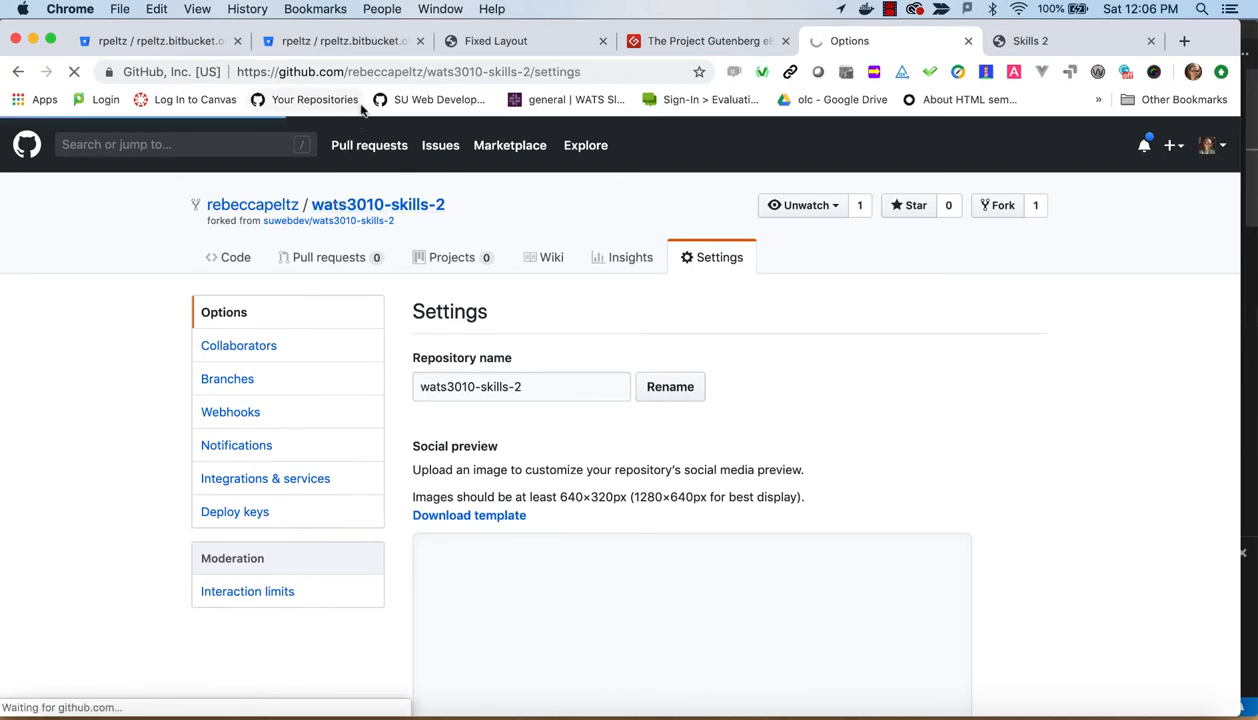
pyautogui.click(234, 257)
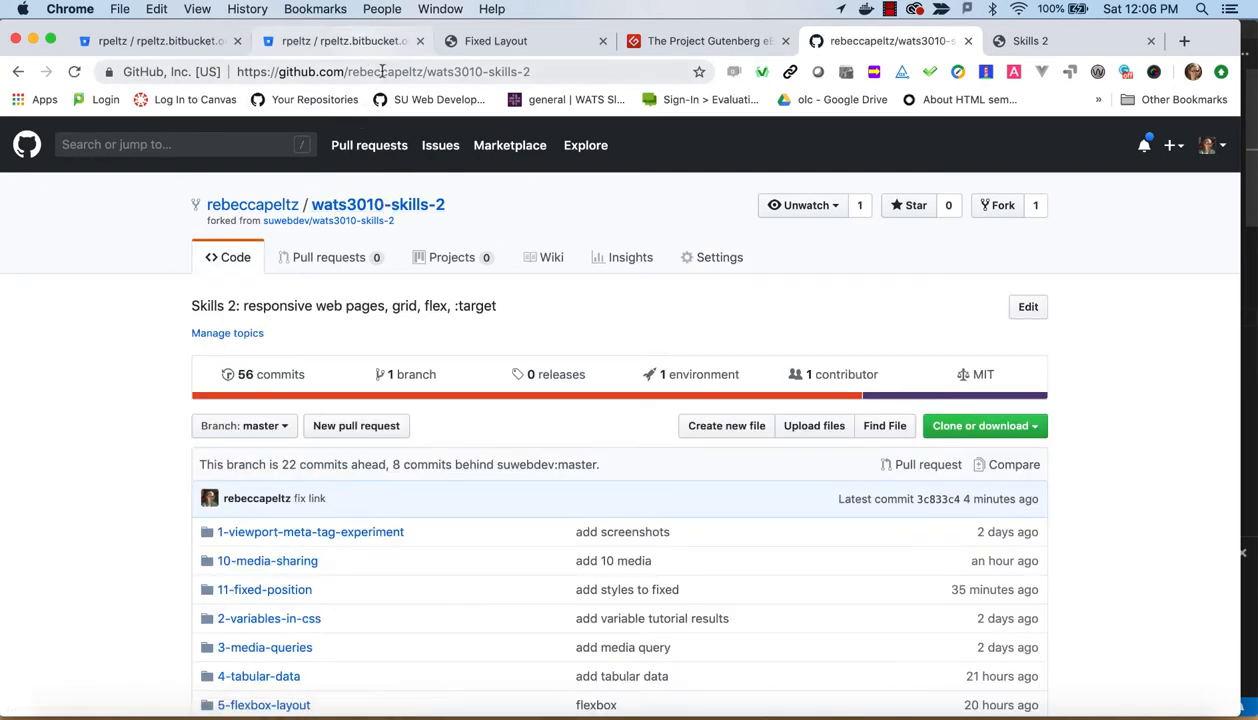
pyautogui.click(385, 71)
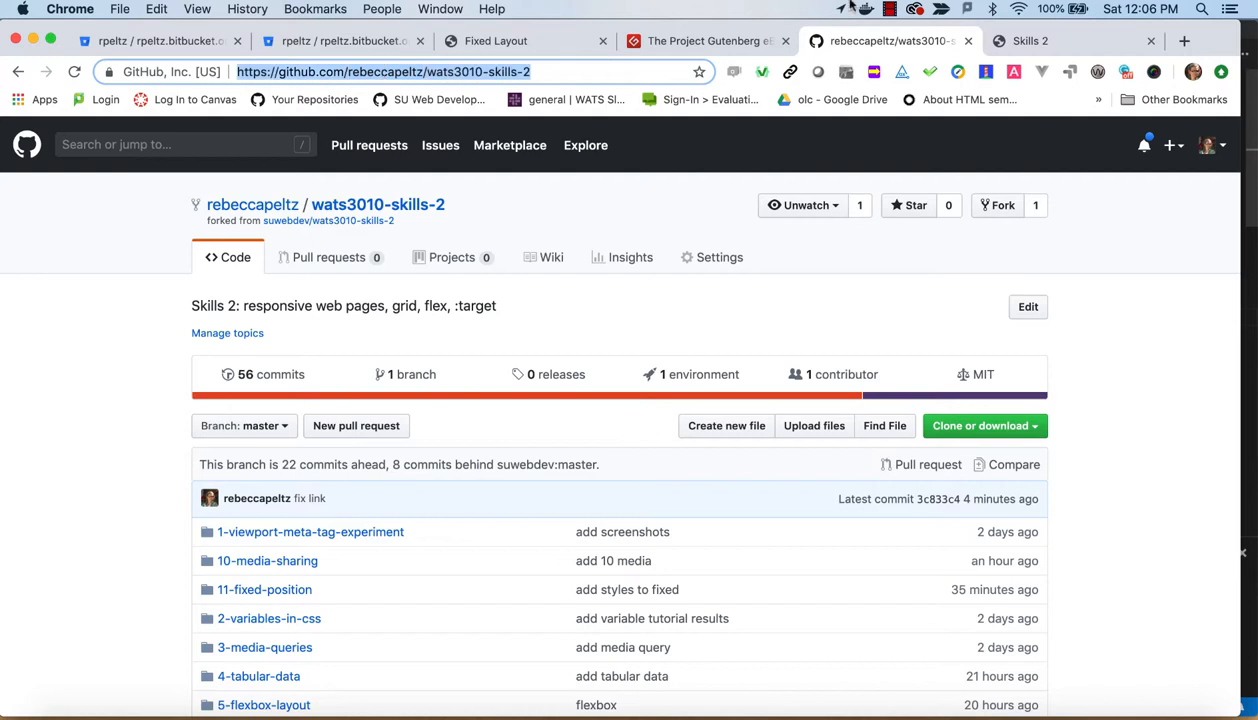
pyautogui.click(1039, 40)
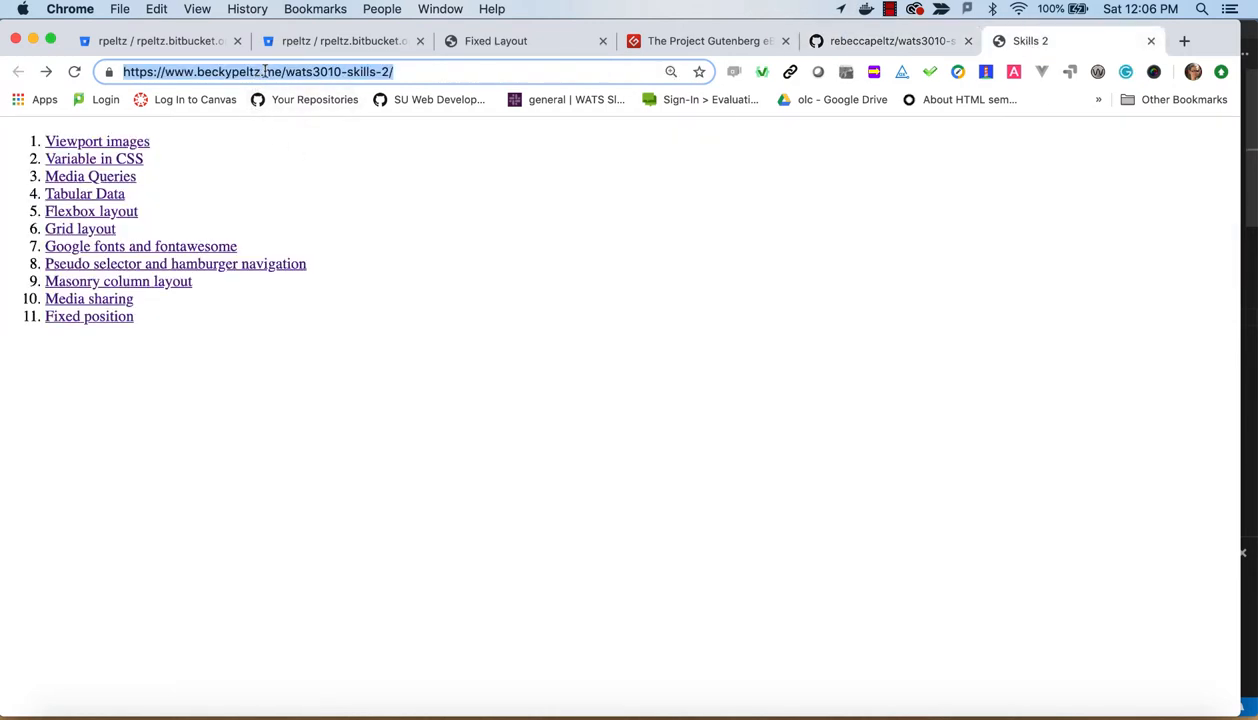